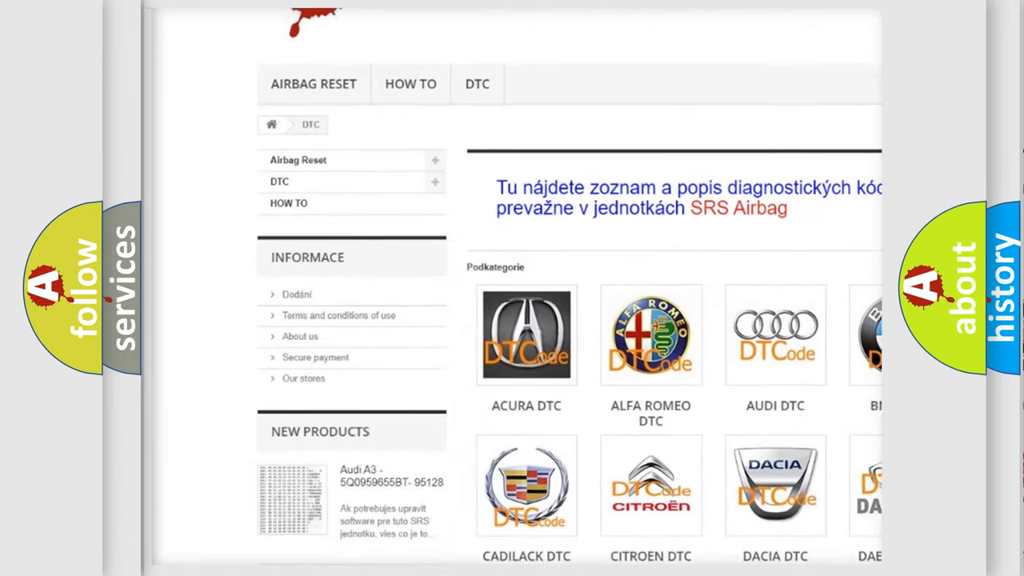
{"action": "scroll", "scroll_direction": "down", "scroll_amount": 3}
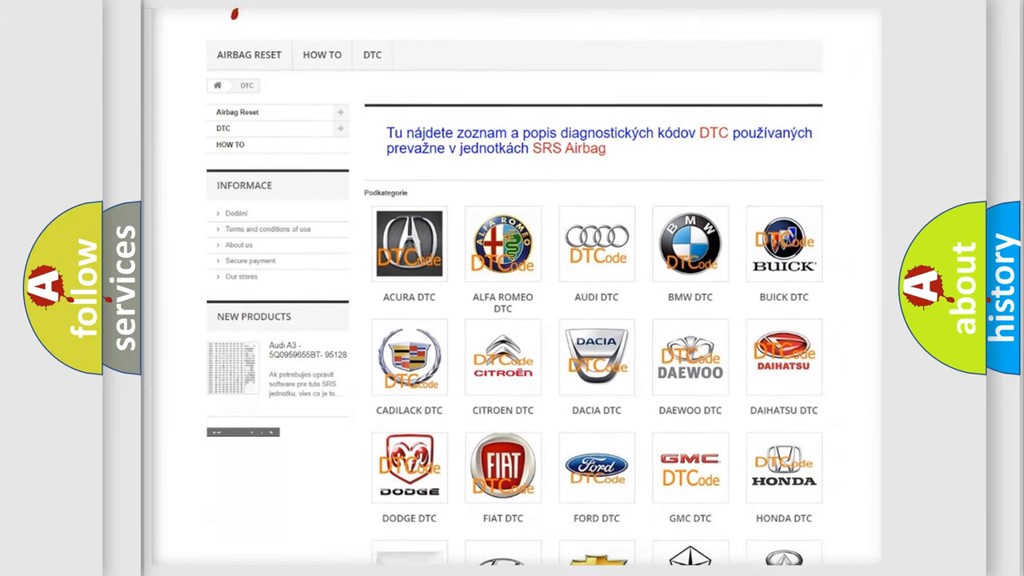
{"action": "scroll", "scroll_direction": "down", "scroll_amount": 3}
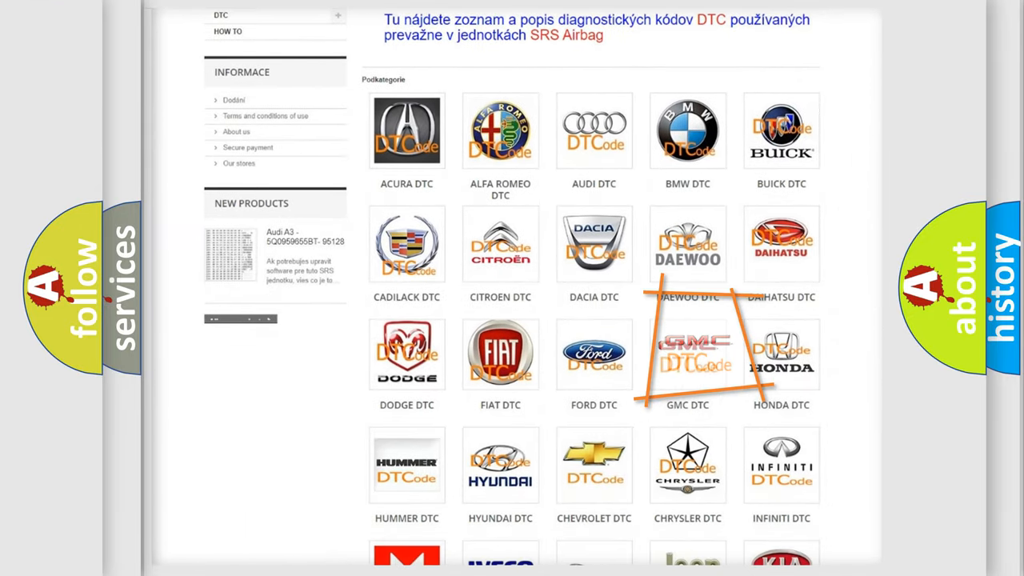